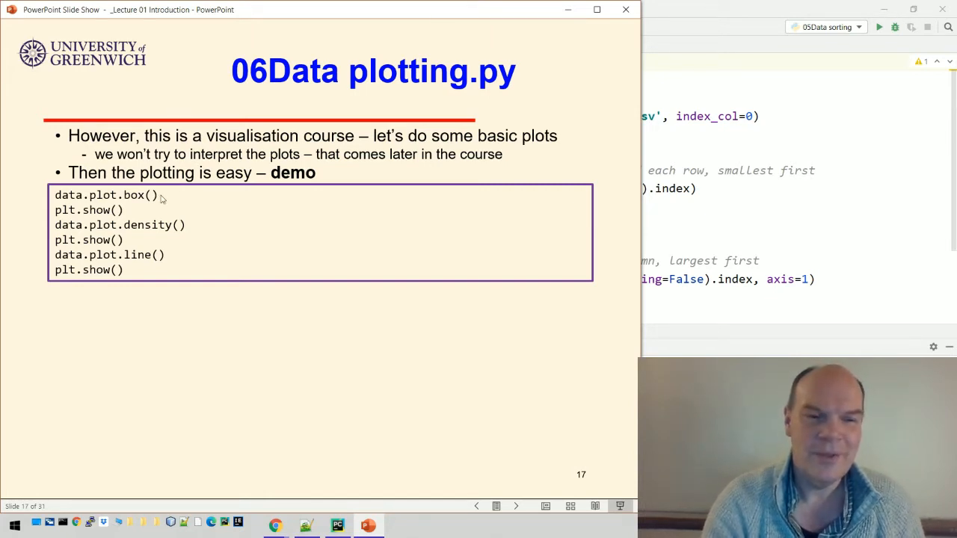
{"action": "mouse_move", "coordinate": [138, 202]}
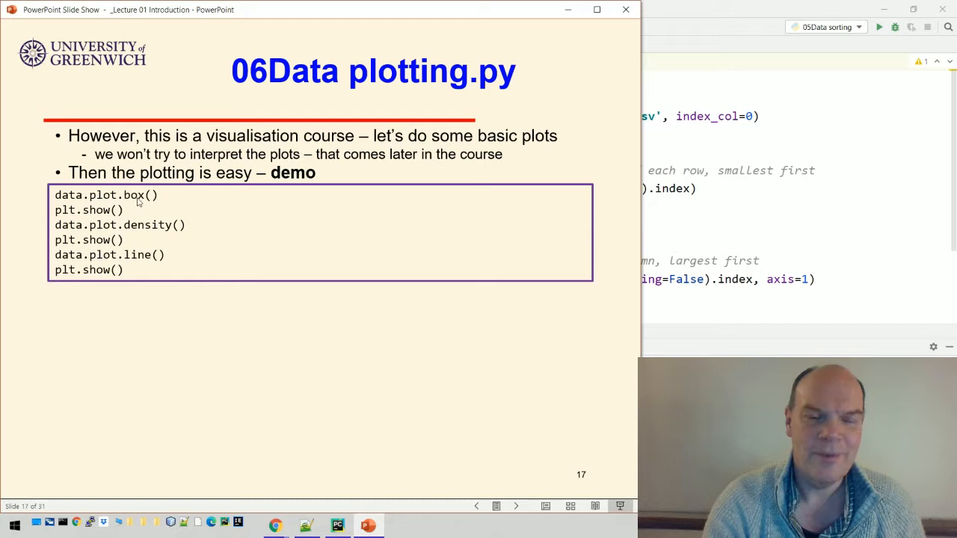
{"action": "mouse_move", "coordinate": [638, 217]}
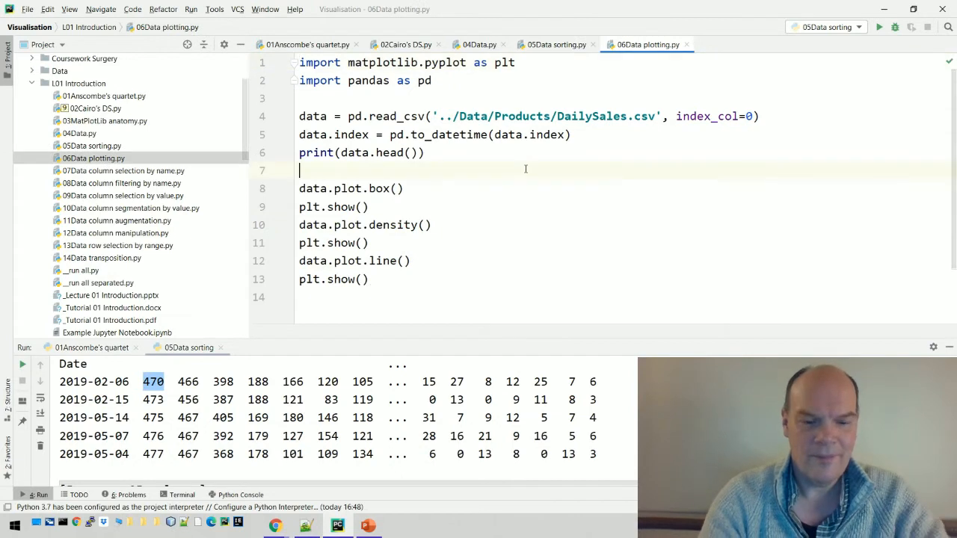
Step: Run 06Data plotting.py so the box plot of sales columns A to Y appears
{"action": "left_click", "coordinate": [878, 27]}
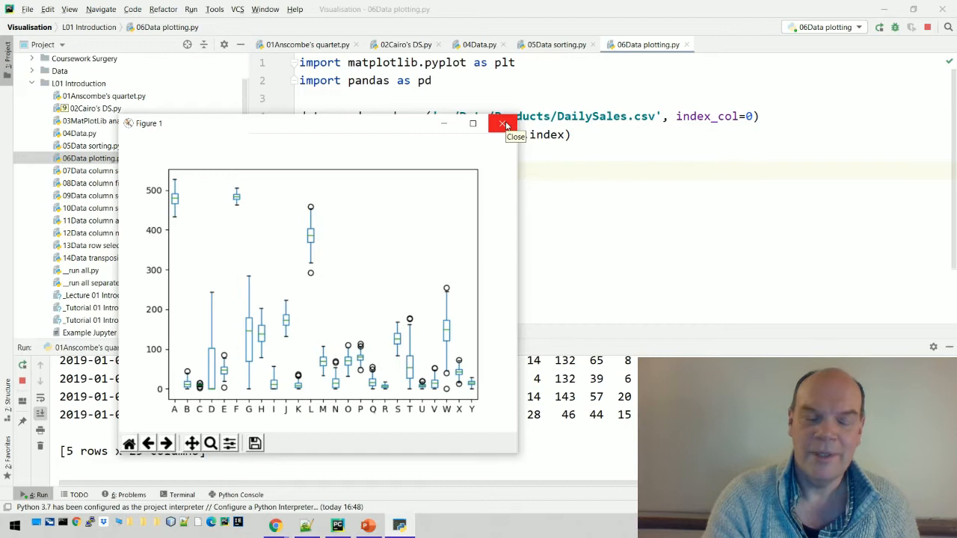
Step: Close the box plot and line plot figures so the script finishes with exit code 0
{"action": "left_click", "coordinate": [503, 123]}
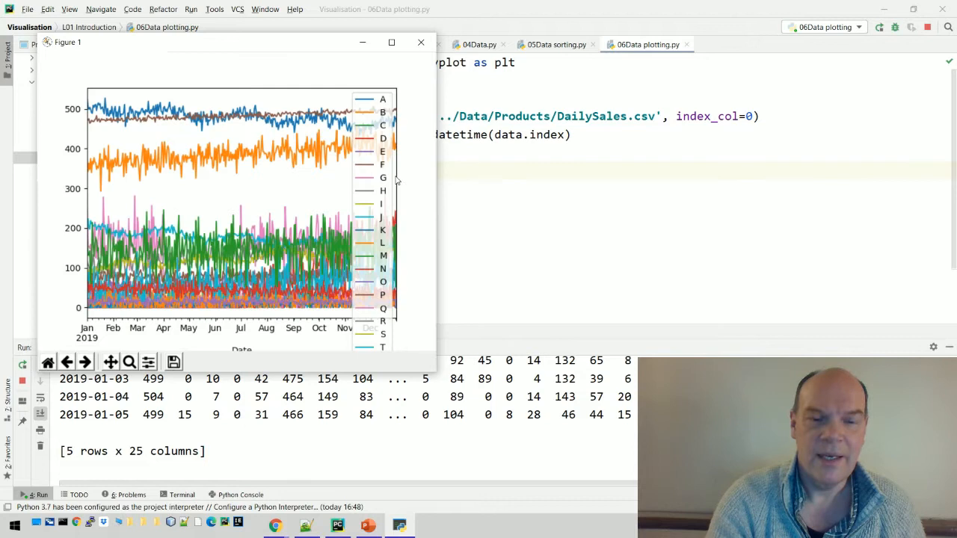
{"action": "mouse_move", "coordinate": [132, 167]}
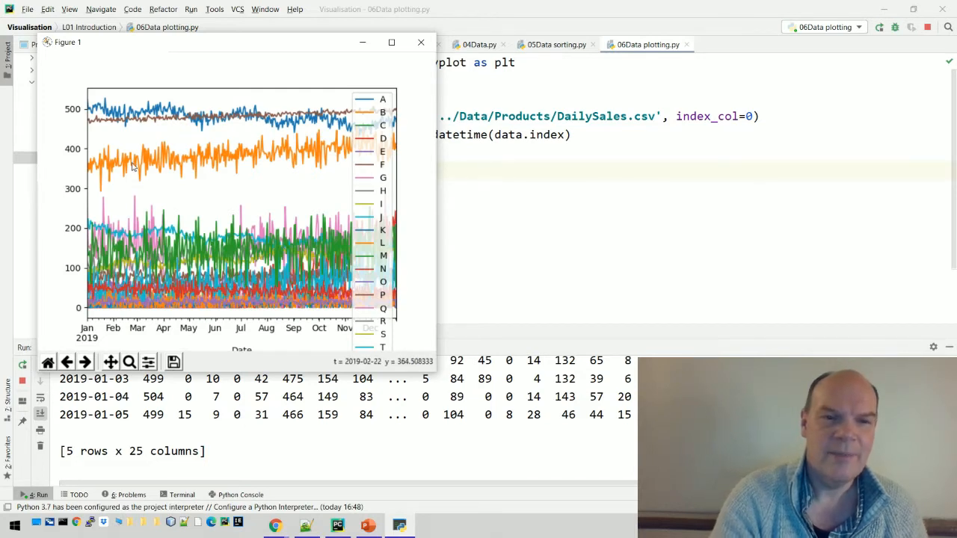
{"action": "mouse_move", "coordinate": [157, 170]}
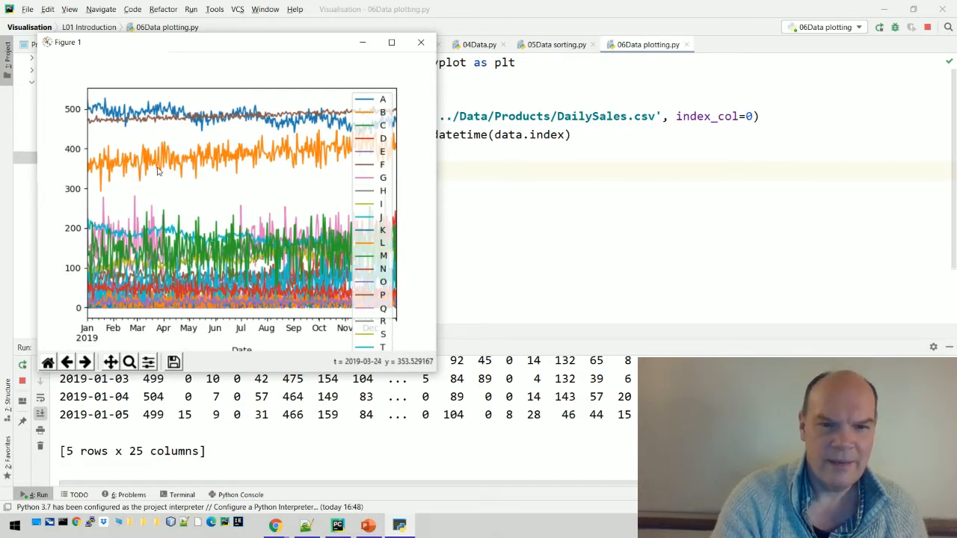
{"action": "mouse_move", "coordinate": [280, 142]}
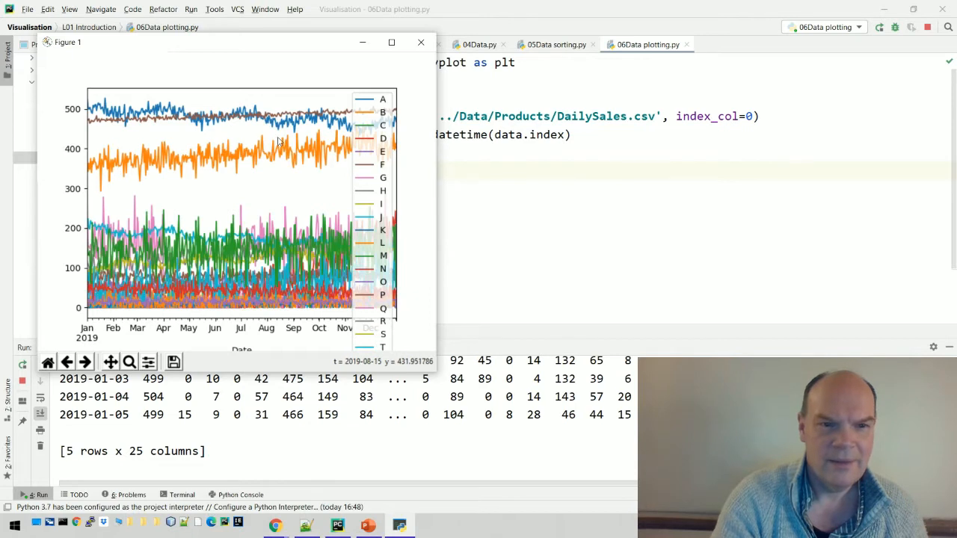
{"action": "mouse_move", "coordinate": [99, 110]}
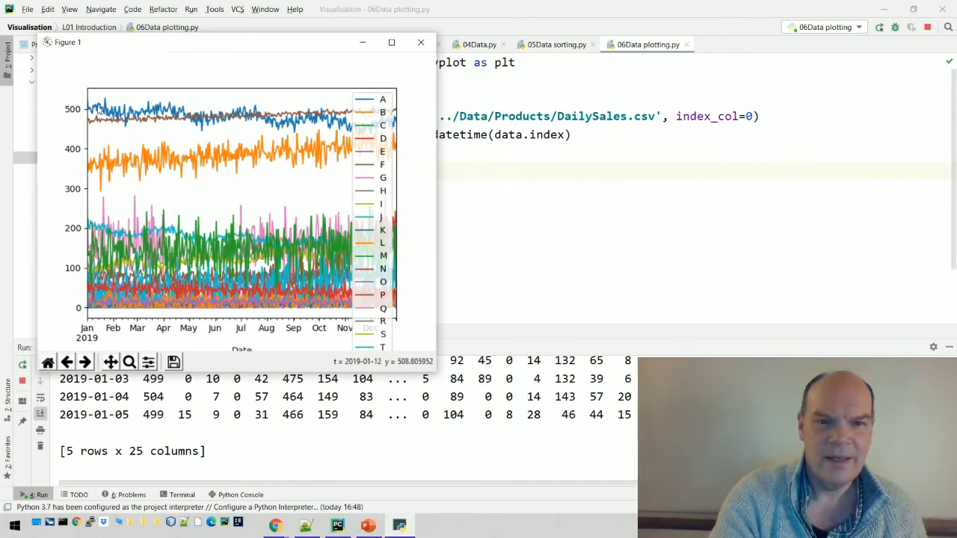
{"action": "mouse_move", "coordinate": [311, 131]}
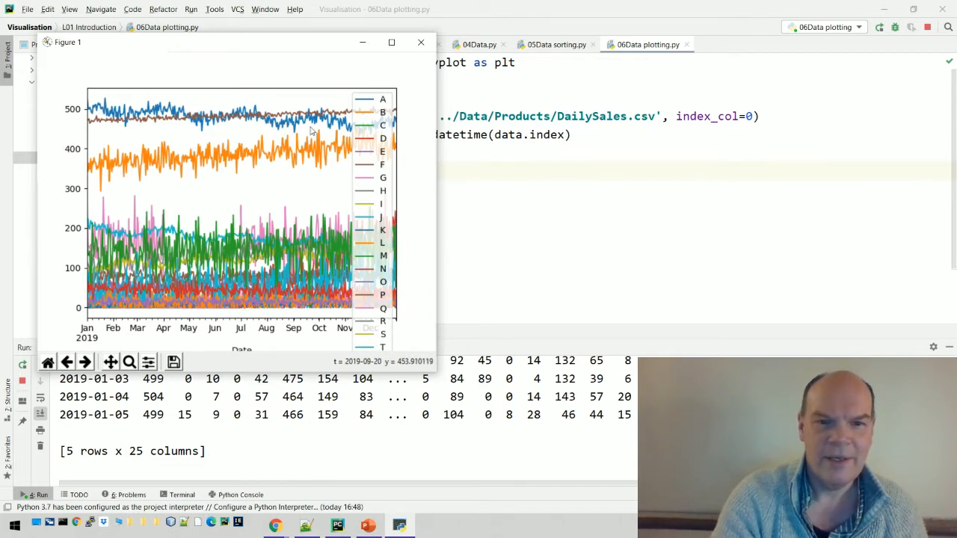
{"action": "mouse_move", "coordinate": [101, 129]}
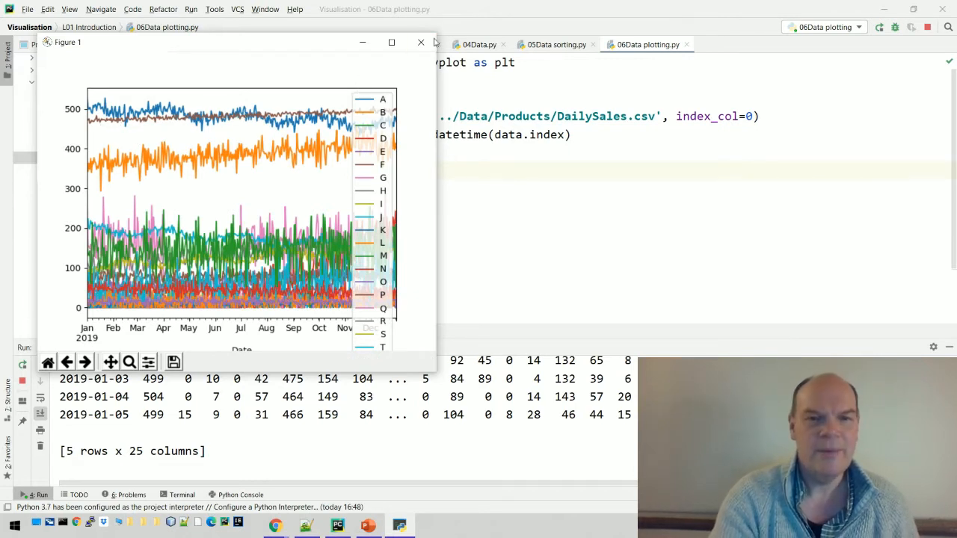
{"action": "mouse_move", "coordinate": [419, 42]}
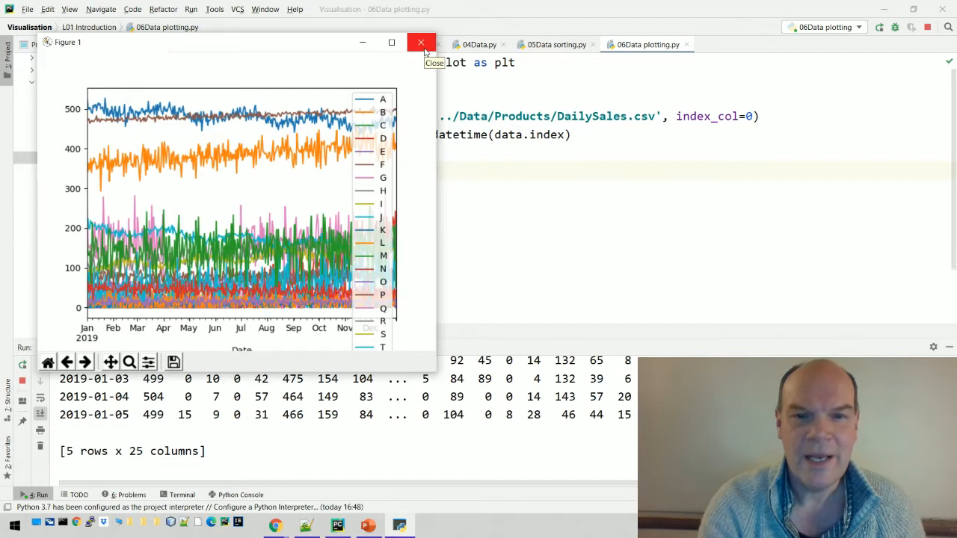
{"action": "left_click", "coordinate": [421, 41]}
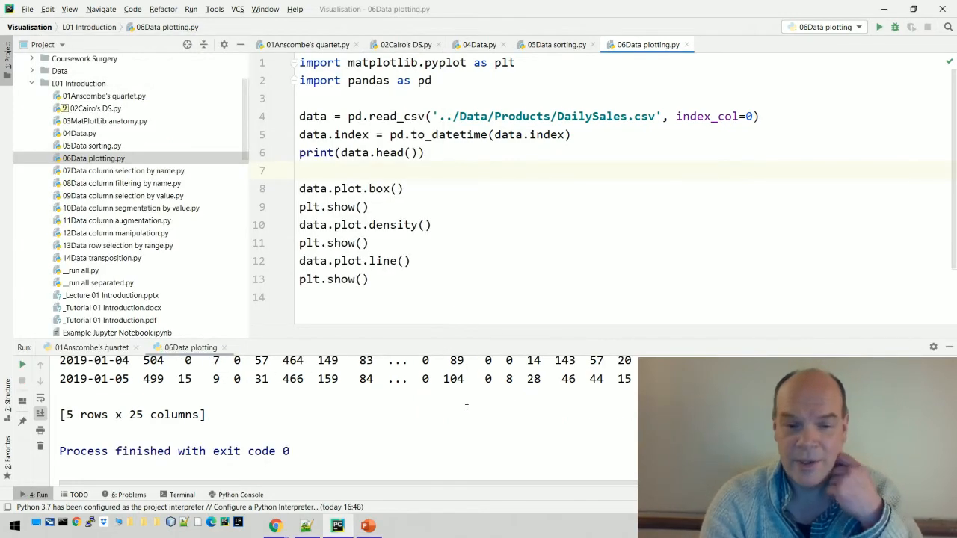
Step: Return to the PowerPoint slide show on the 06Data plotting.py slide
{"action": "left_click", "coordinate": [367, 525]}
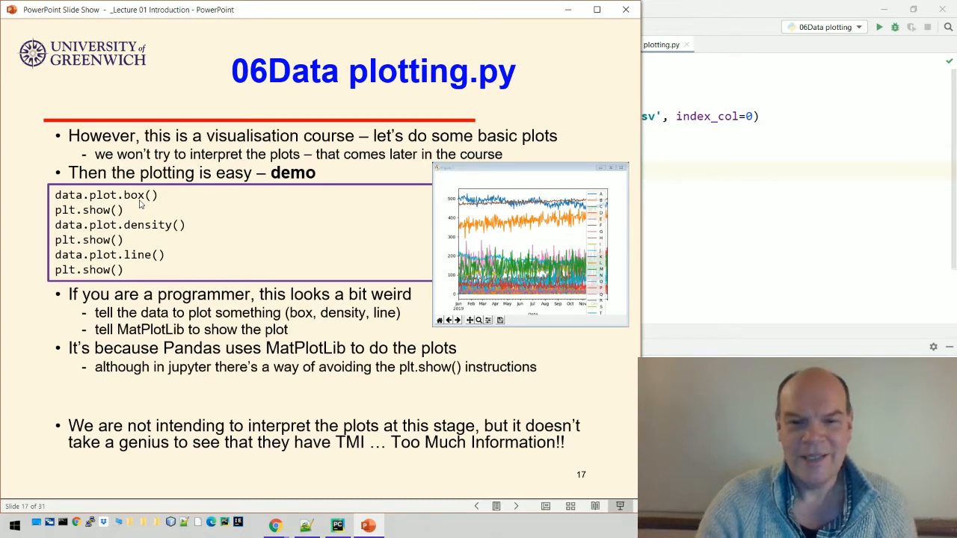
{"action": "mouse_move", "coordinate": [510, 322]}
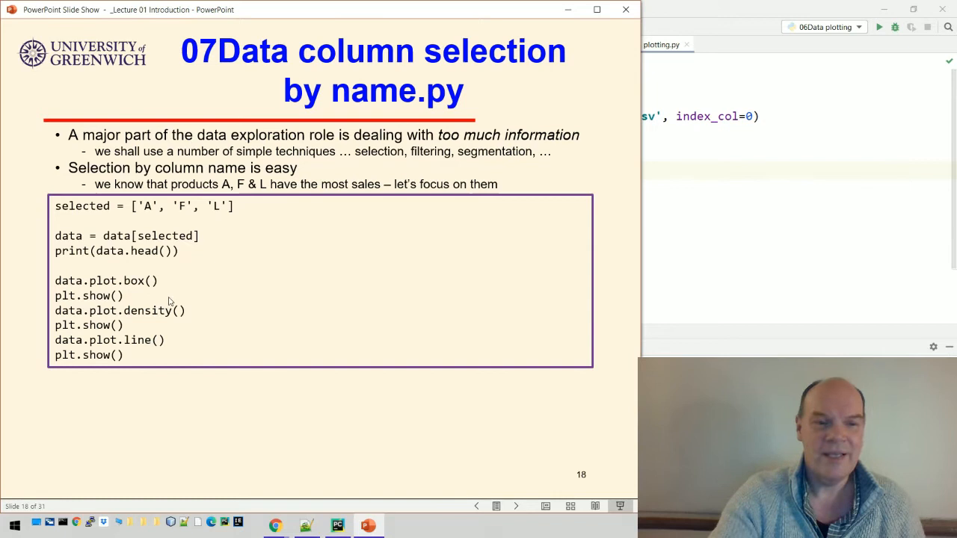
{"action": "mouse_move", "coordinate": [175, 246]}
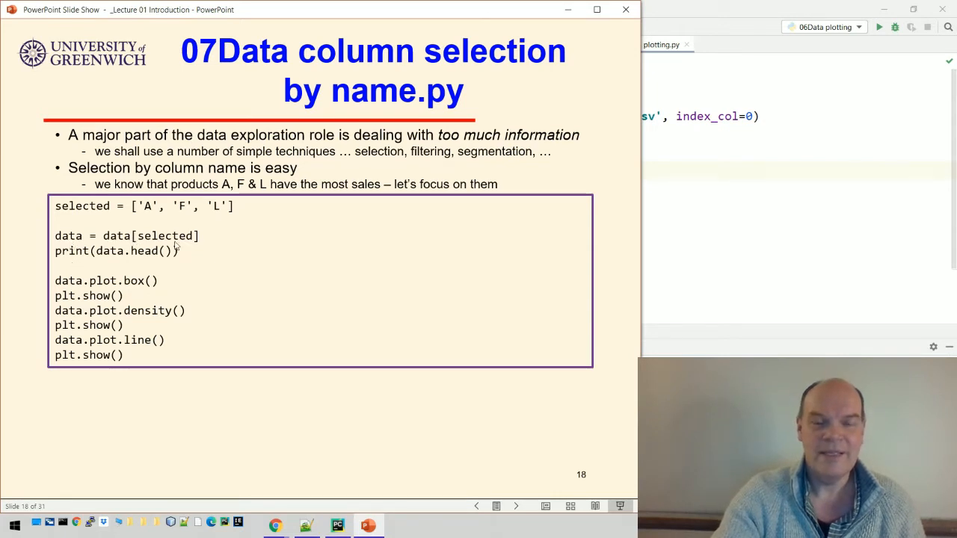
{"action": "mouse_move", "coordinate": [175, 245]}
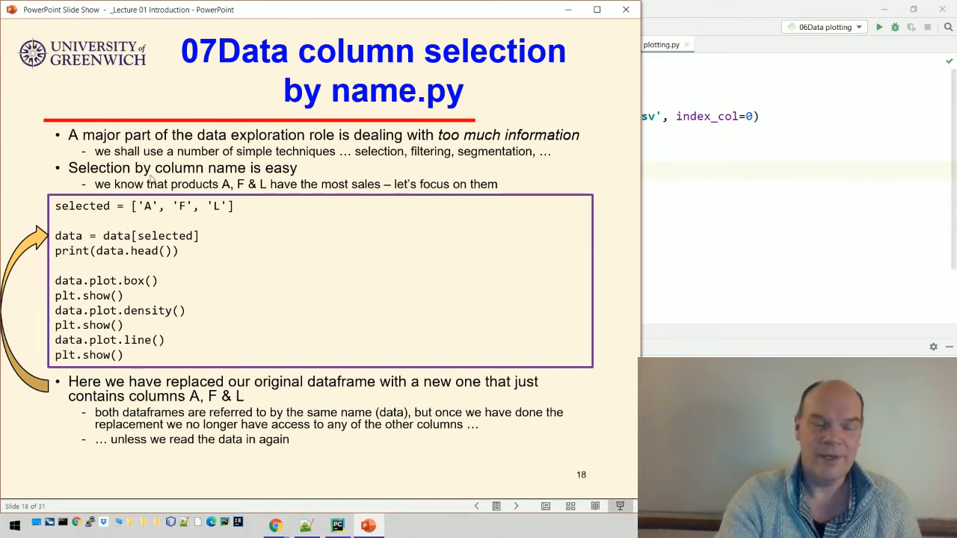
{"action": "mouse_move", "coordinate": [21, 338]}
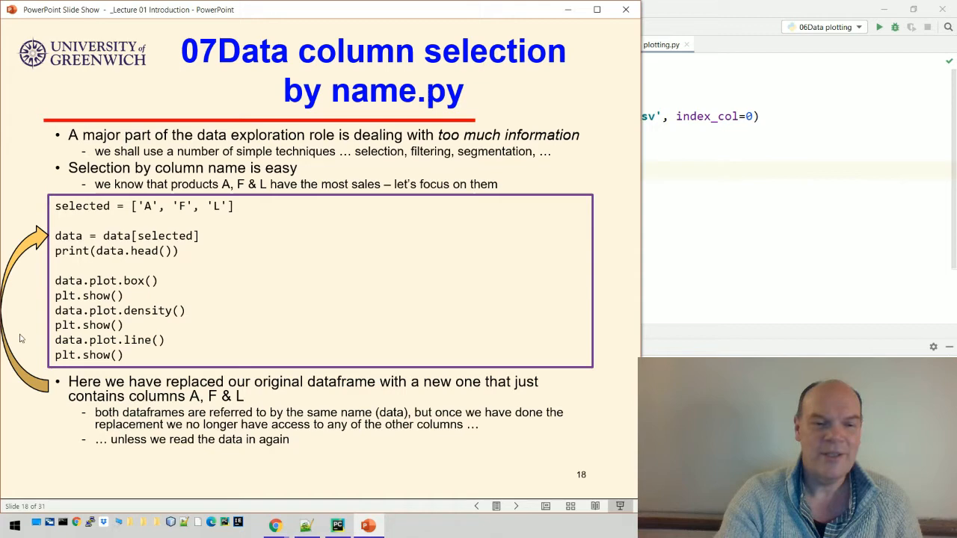
{"action": "mouse_move", "coordinate": [102, 384]}
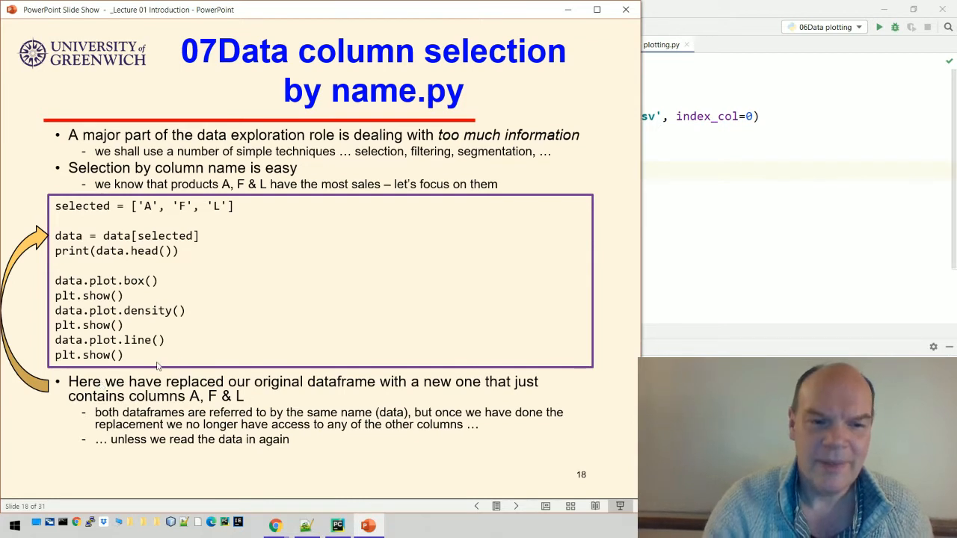
{"action": "mouse_move", "coordinate": [150, 233]}
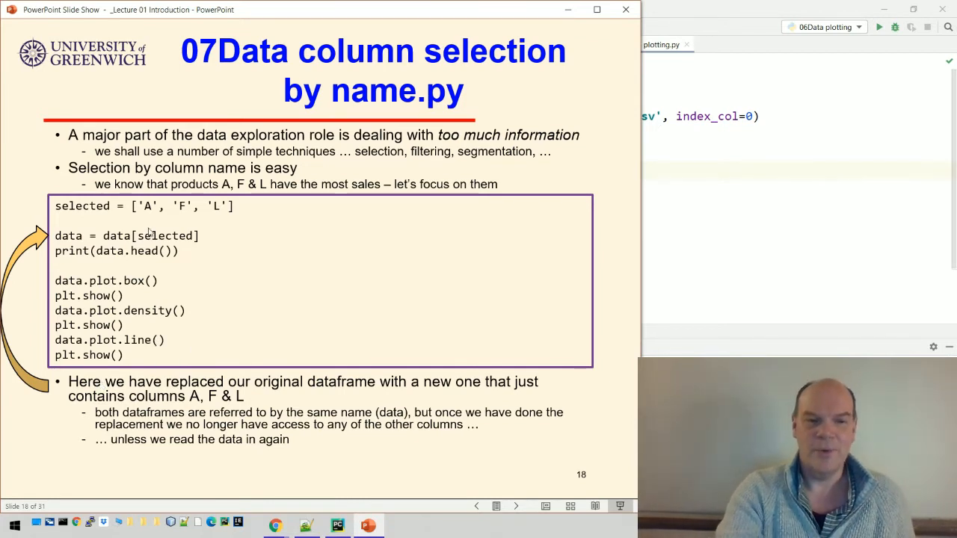
{"action": "mouse_move", "coordinate": [177, 275]}
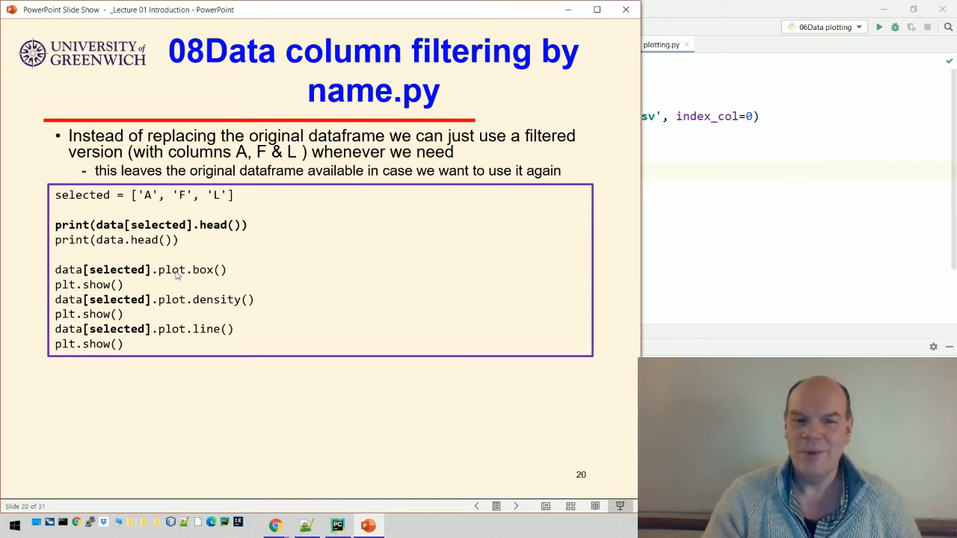
{"action": "mouse_move", "coordinate": [202, 250]}
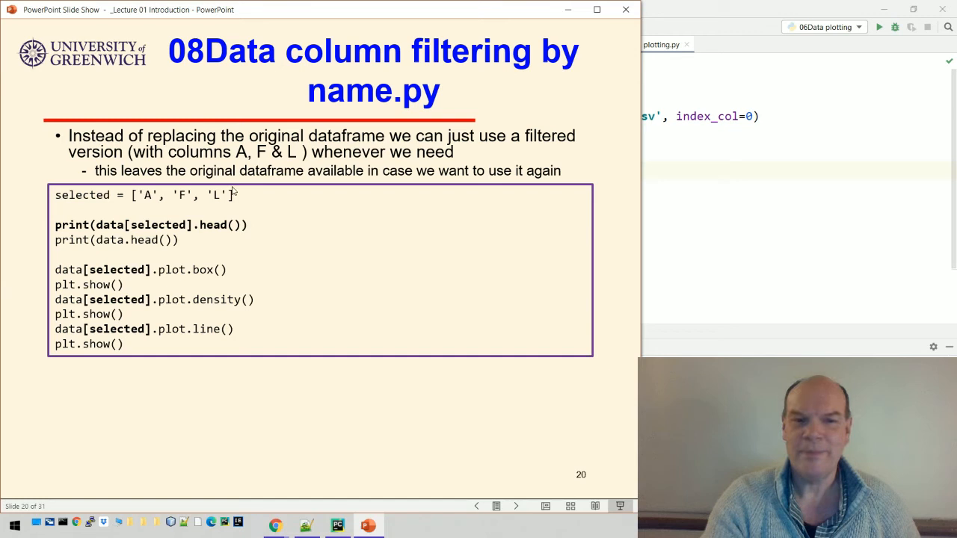
{"action": "mouse_move", "coordinate": [239, 158]}
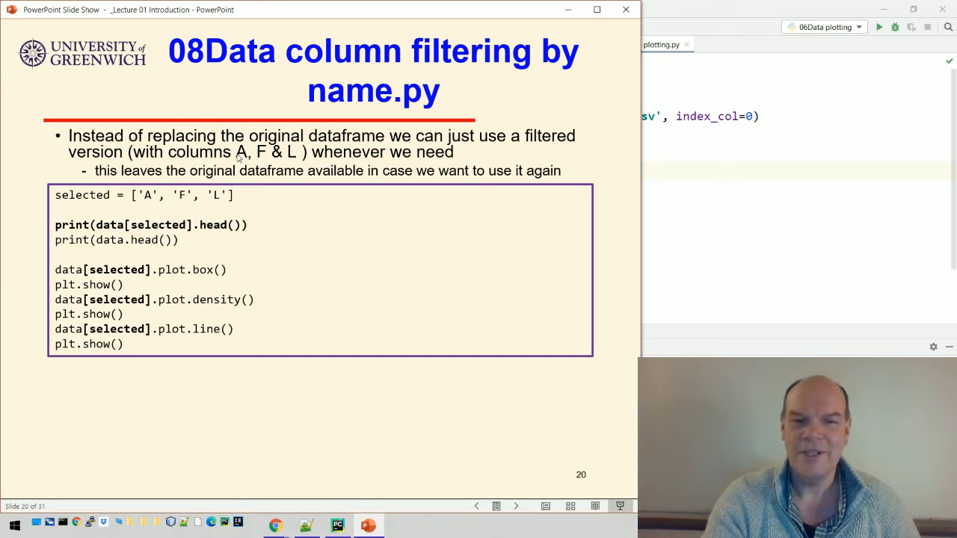
{"action": "mouse_move", "coordinate": [120, 198]}
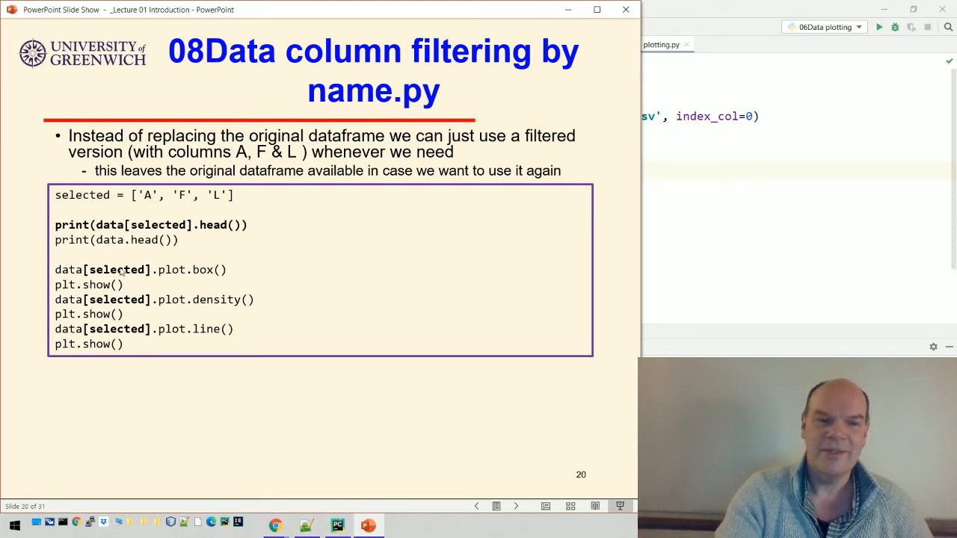
{"action": "mouse_move", "coordinate": [202, 274]}
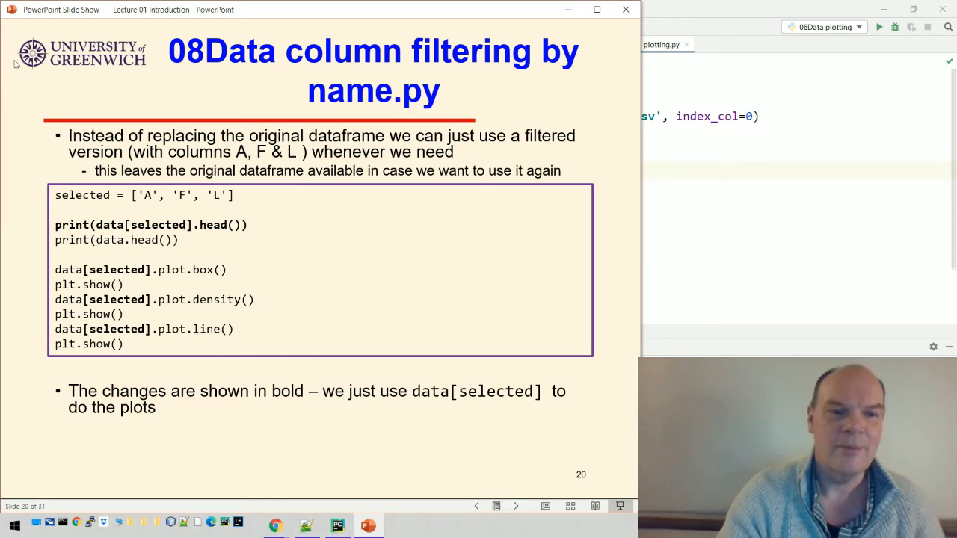
{"action": "mouse_move", "coordinate": [214, 207]}
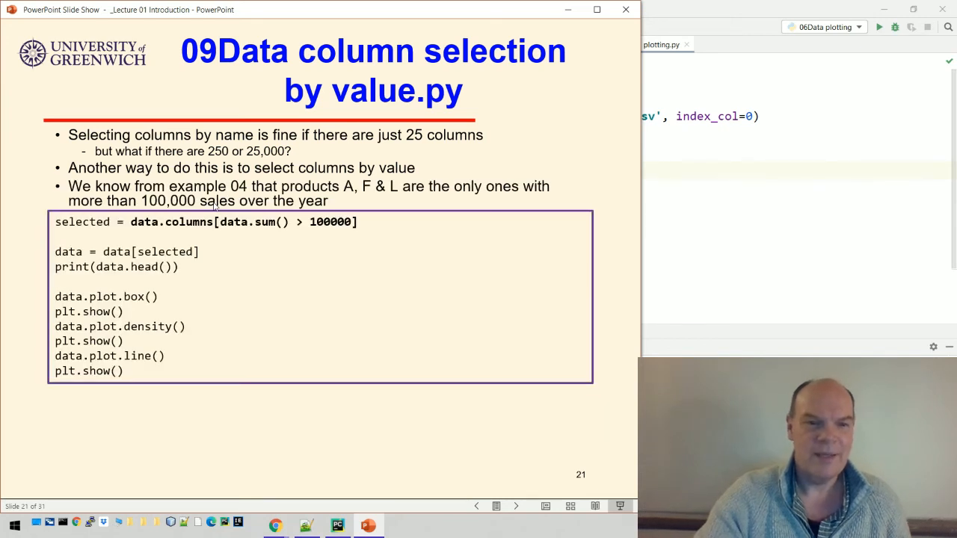
{"action": "mouse_move", "coordinate": [98, 263]}
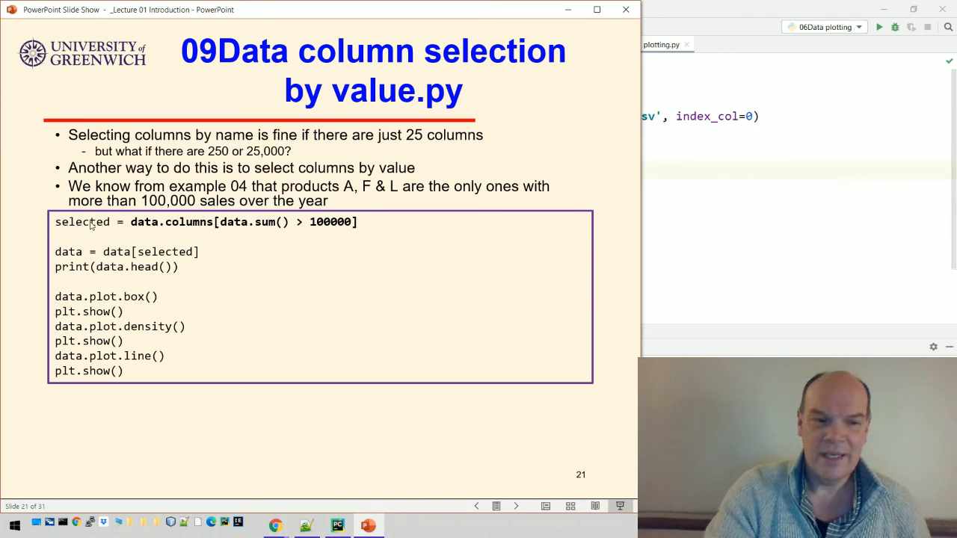
{"action": "mouse_move", "coordinate": [104, 225]}
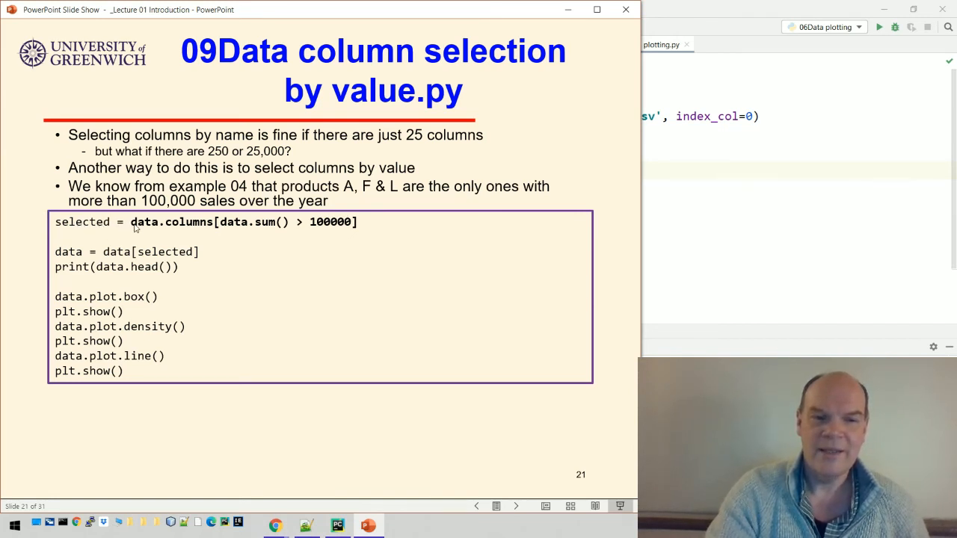
{"action": "mouse_move", "coordinate": [231, 228]}
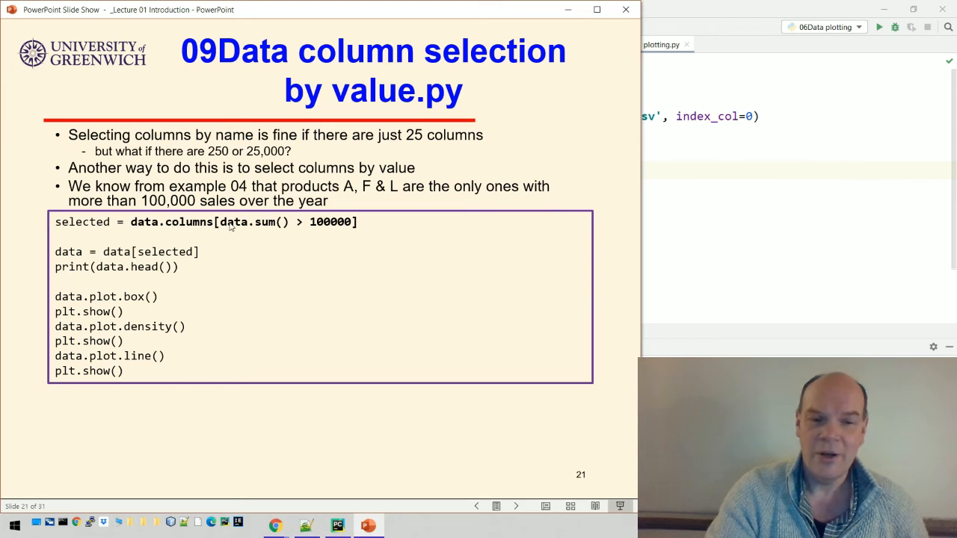
{"action": "mouse_move", "coordinate": [287, 226]}
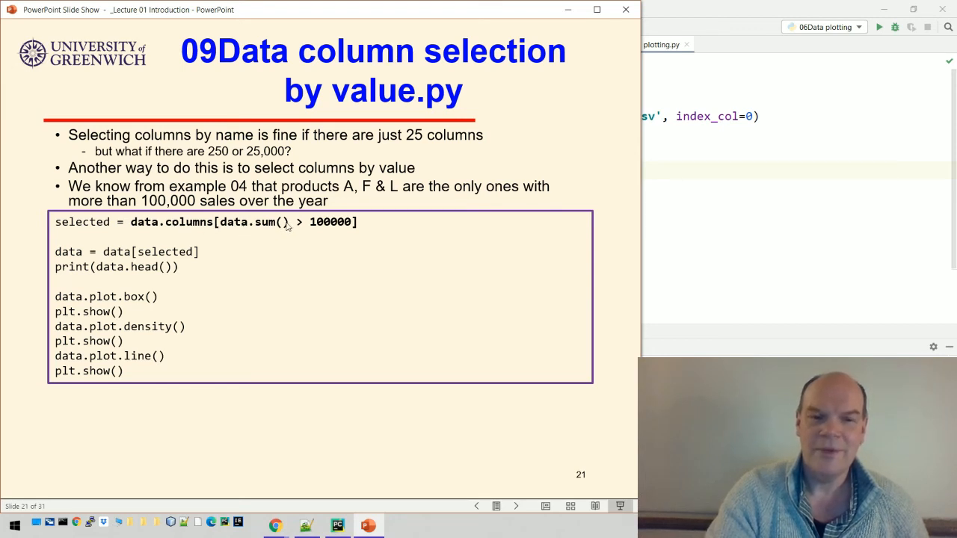
{"action": "mouse_move", "coordinate": [331, 230]}
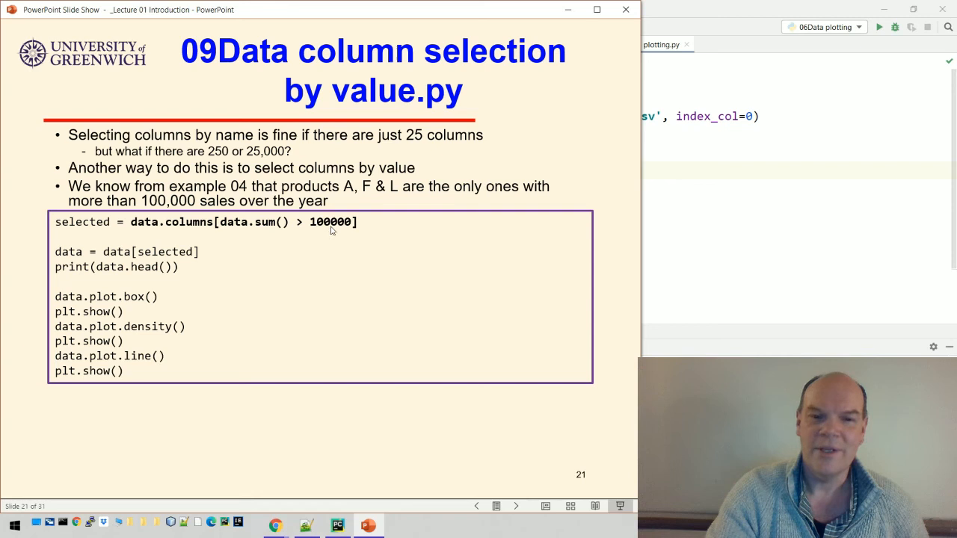
{"action": "mouse_move", "coordinate": [346, 230]}
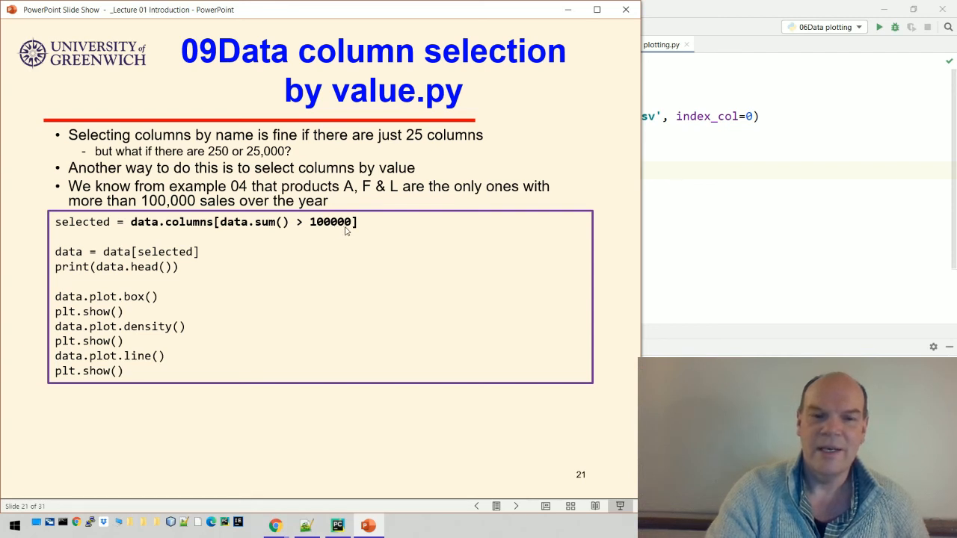
{"action": "mouse_move", "coordinate": [327, 230]}
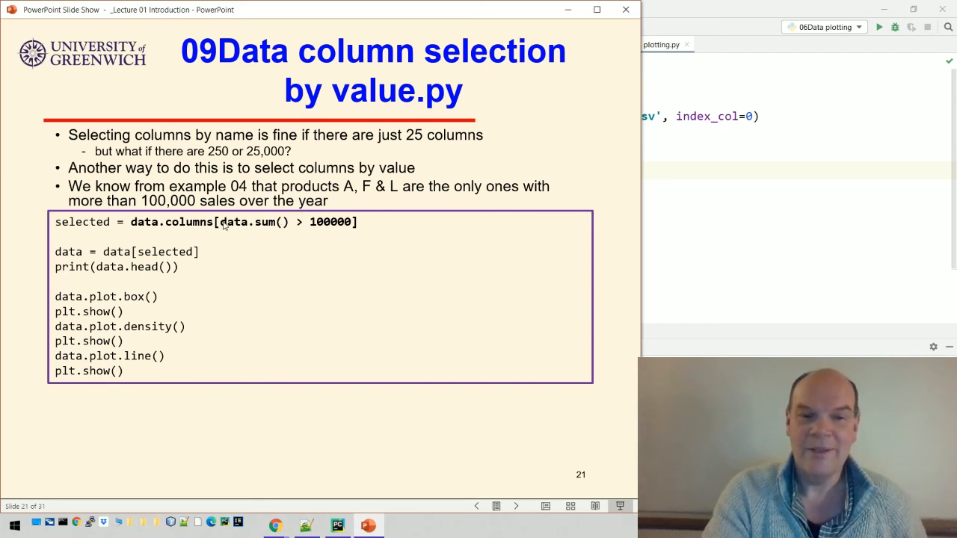
{"action": "mouse_move", "coordinate": [337, 231]}
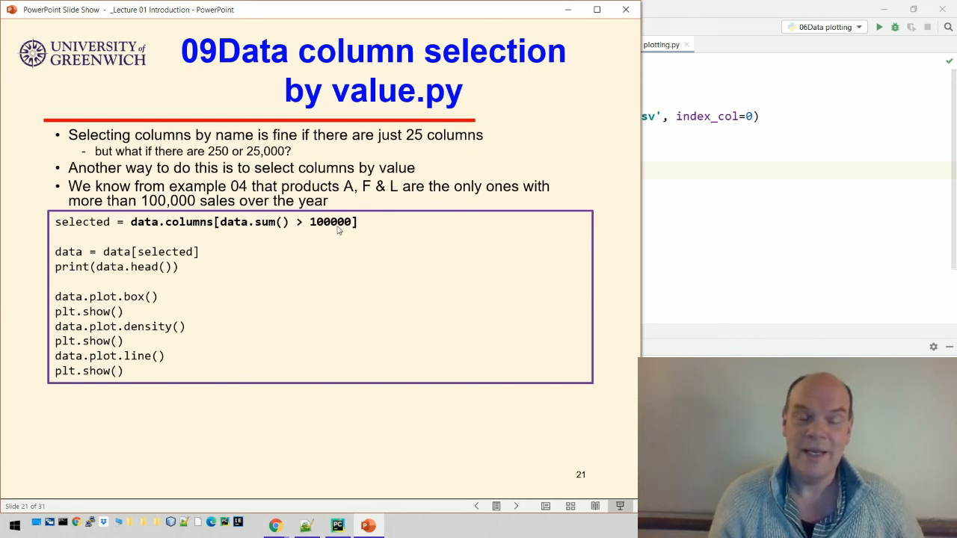
{"action": "mouse_move", "coordinate": [311, 227]}
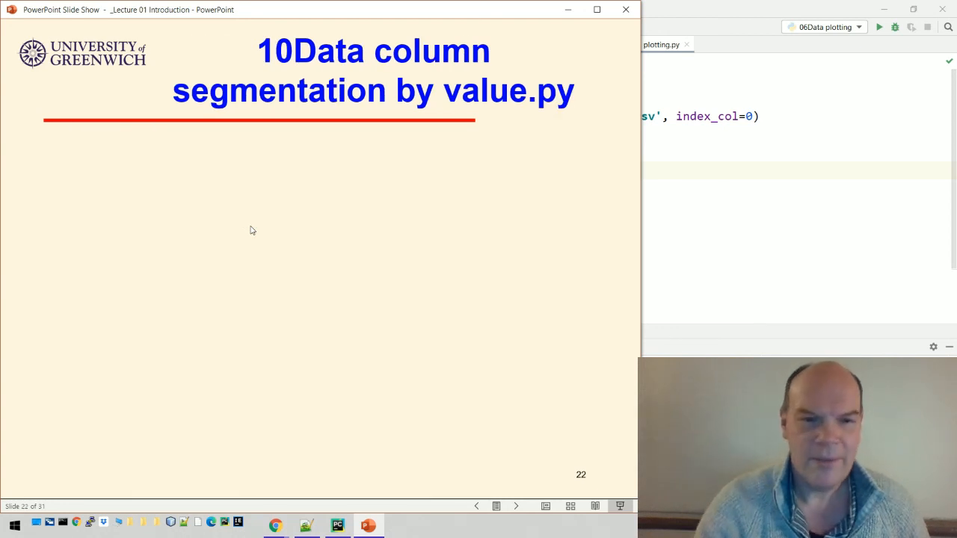
{"action": "mouse_move", "coordinate": [185, 338]}
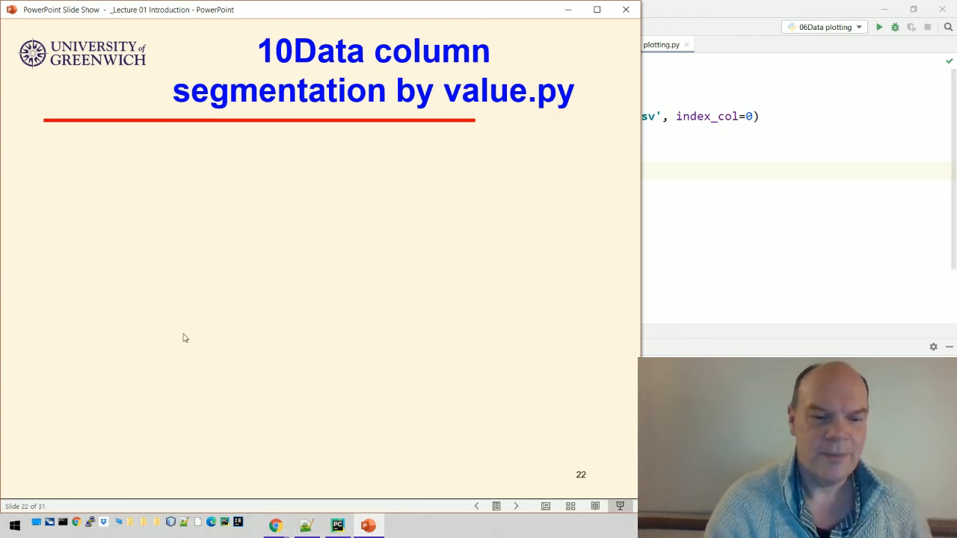